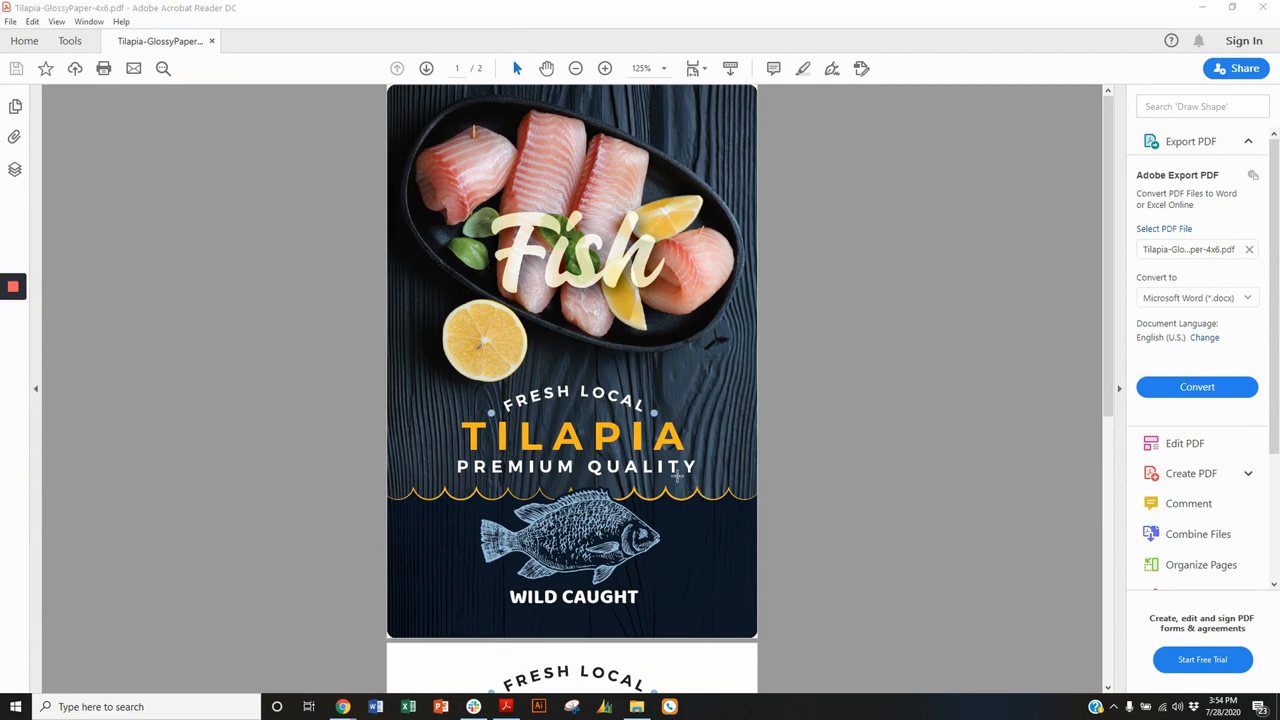
{"action": "mouse_move", "coordinate": [605, 414]}
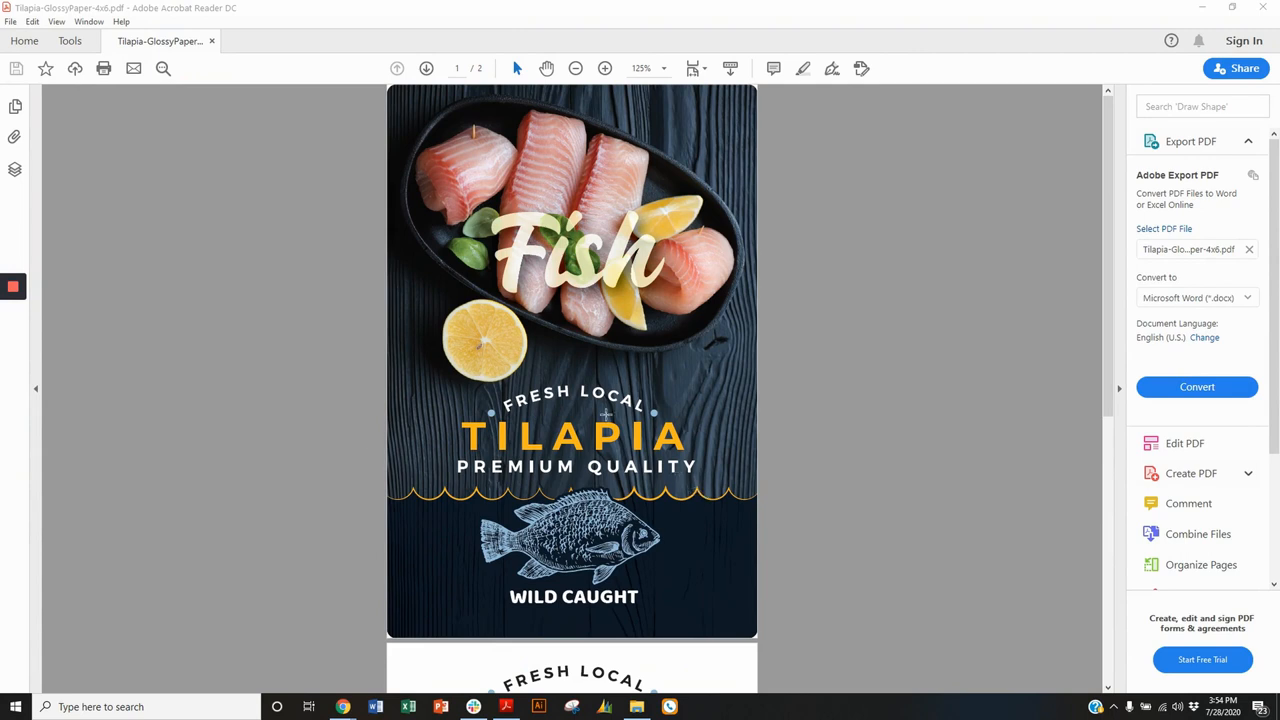
Open Print and the Afinia L801 Label Printer properties for the label.
{"action": "scroll", "scroll_direction": "down", "scroll_amount": 3}
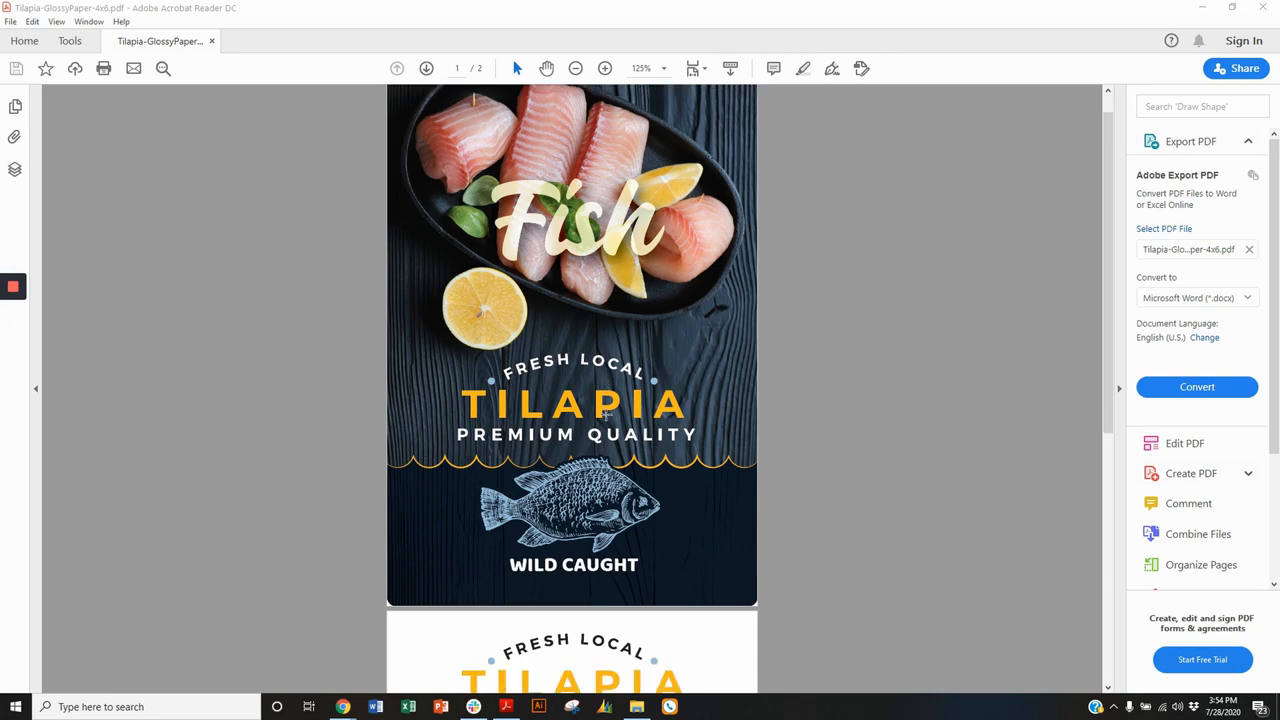
{"action": "scroll", "scroll_direction": "down", "scroll_amount": 3}
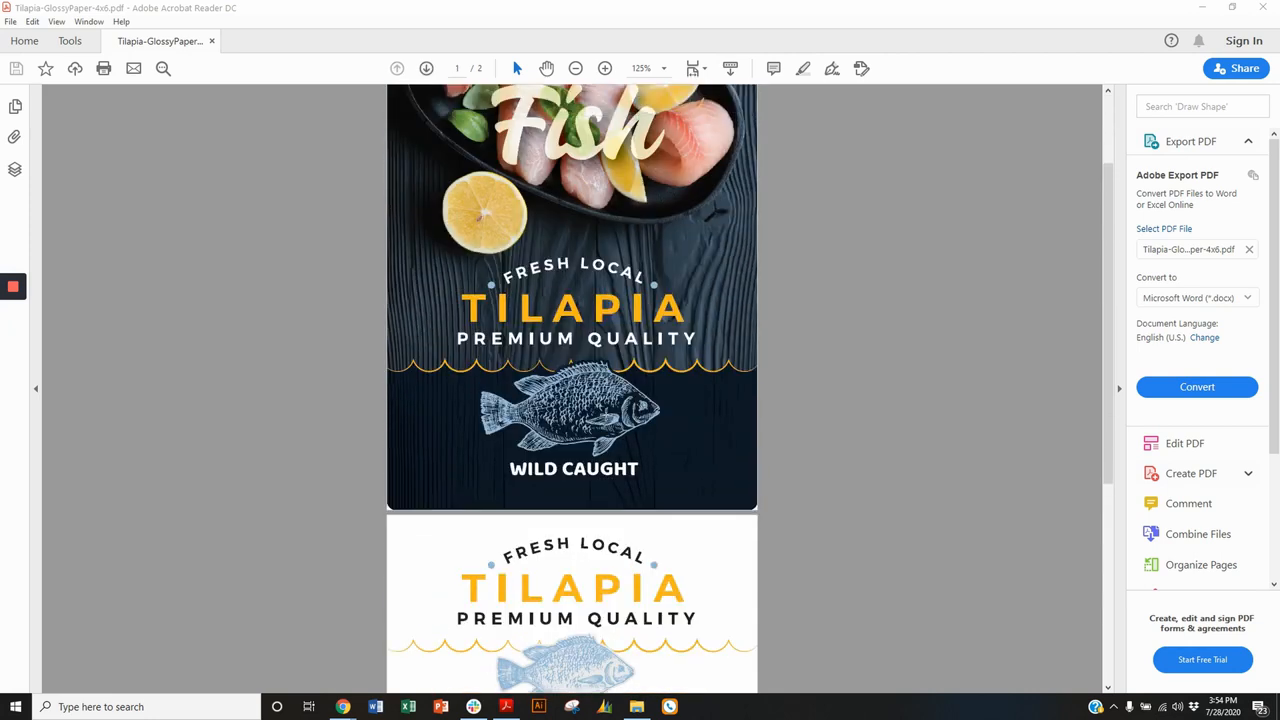
{"action": "scroll", "scroll_direction": "up", "scroll_amount": 3}
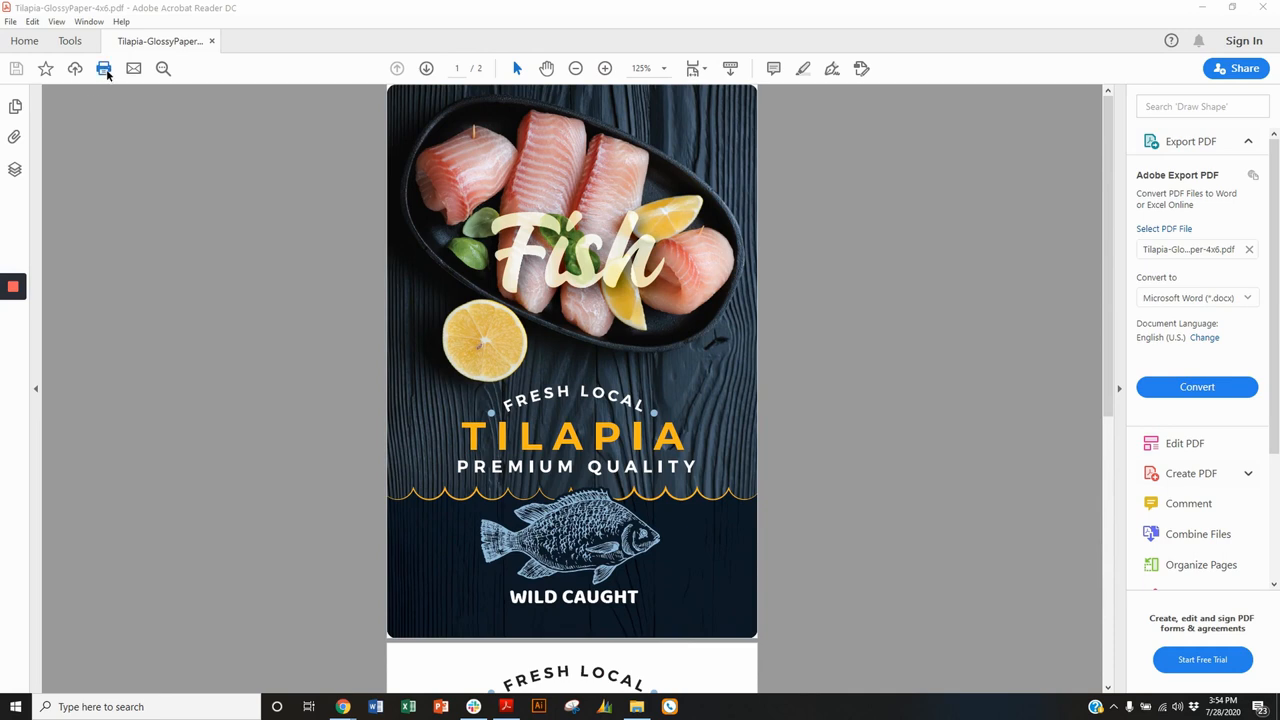
{"action": "left_click", "coordinate": [104, 68]}
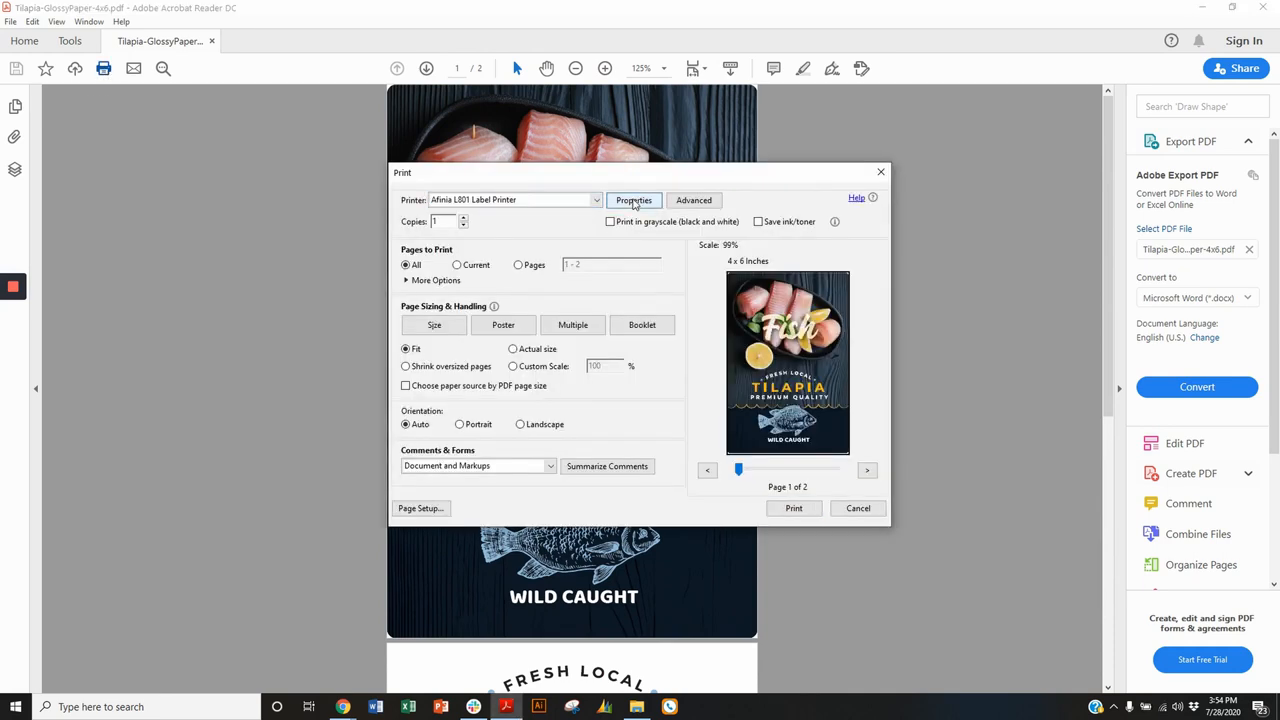
{"action": "left_click", "coordinate": [634, 200]}
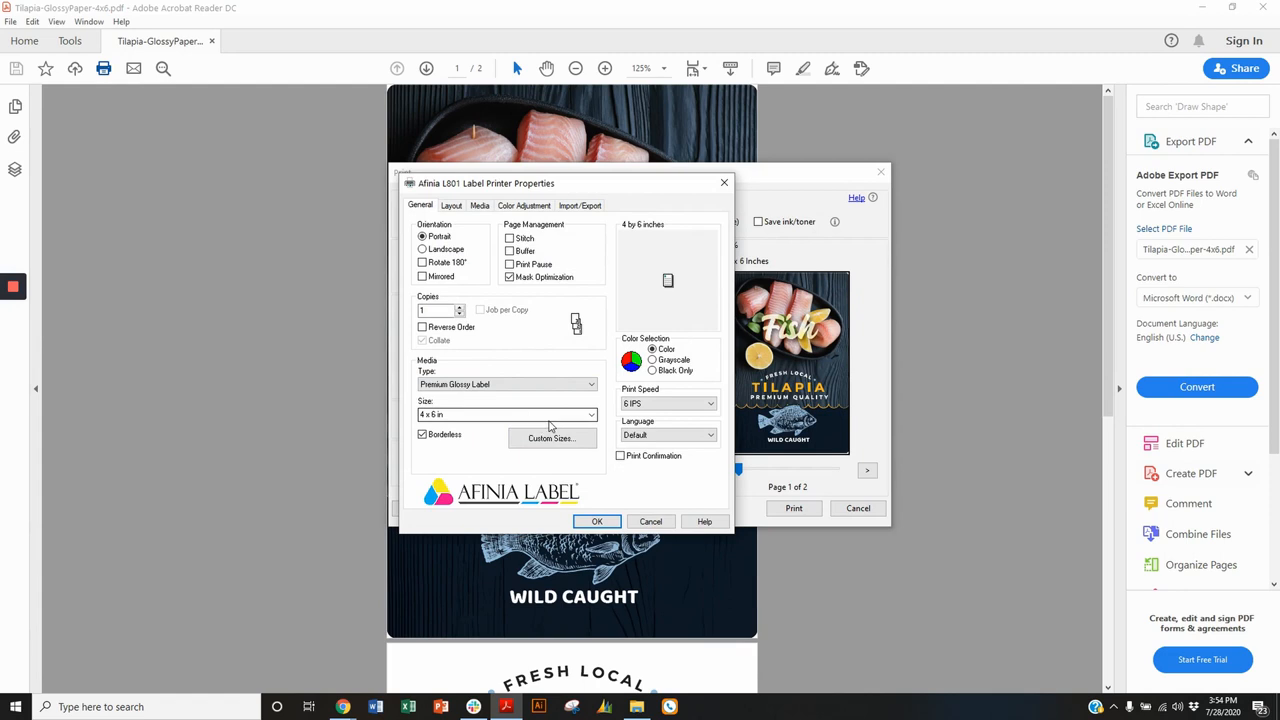
{"action": "mouse_move", "coordinate": [523, 416]}
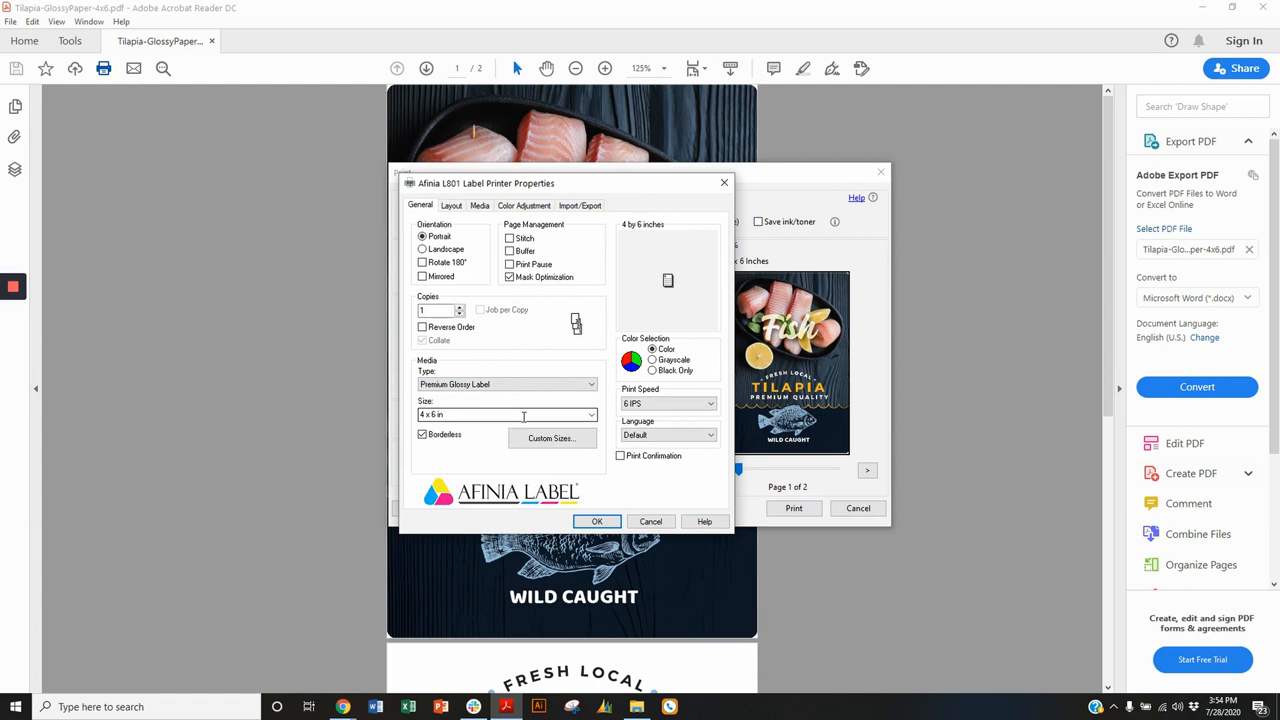
{"action": "mouse_move", "coordinate": [573, 414]}
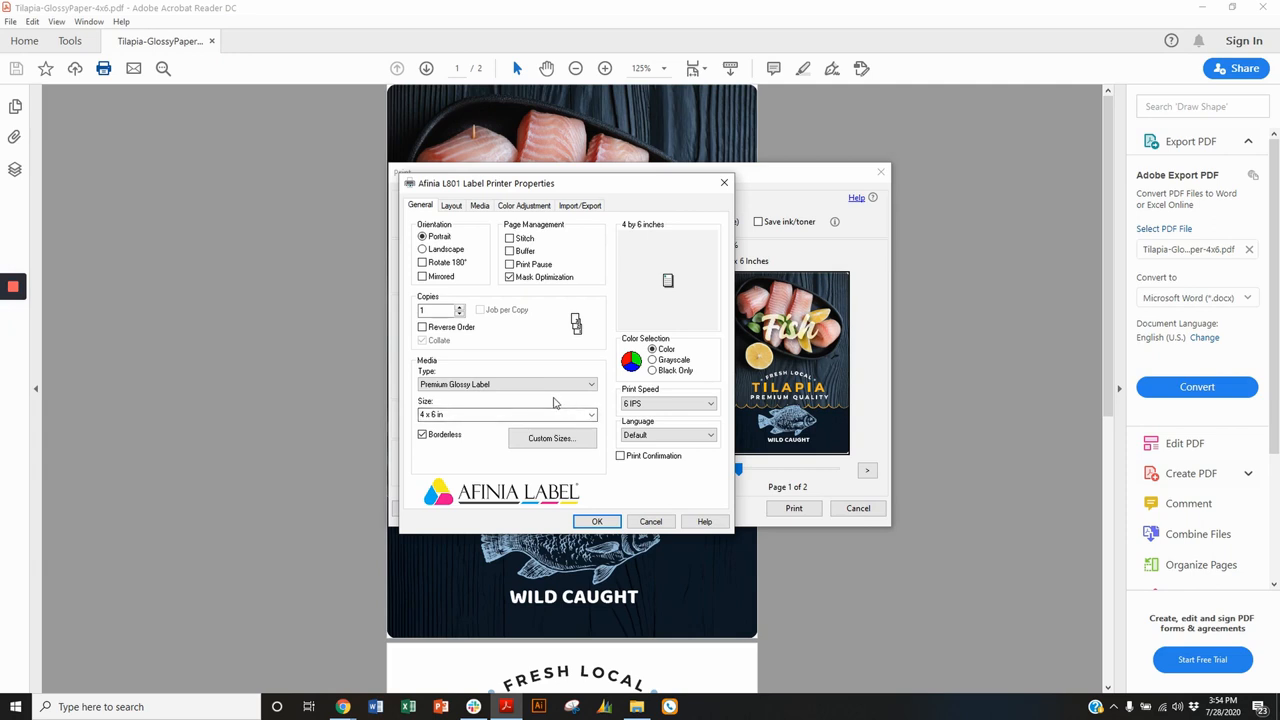
{"action": "mouse_move", "coordinate": [503, 435]}
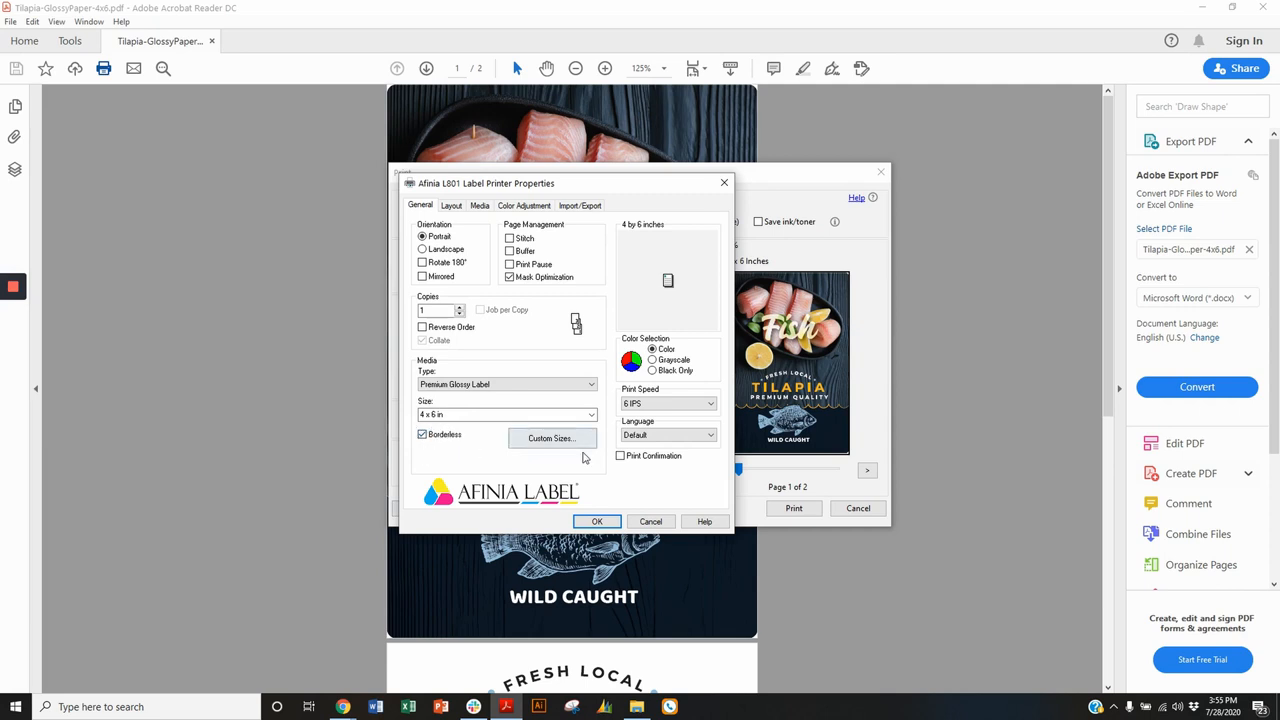
Define the custom media size '4x6 Full Bleed' at 4.04 x 6.04 inches.
{"action": "left_click", "coordinate": [551, 438]}
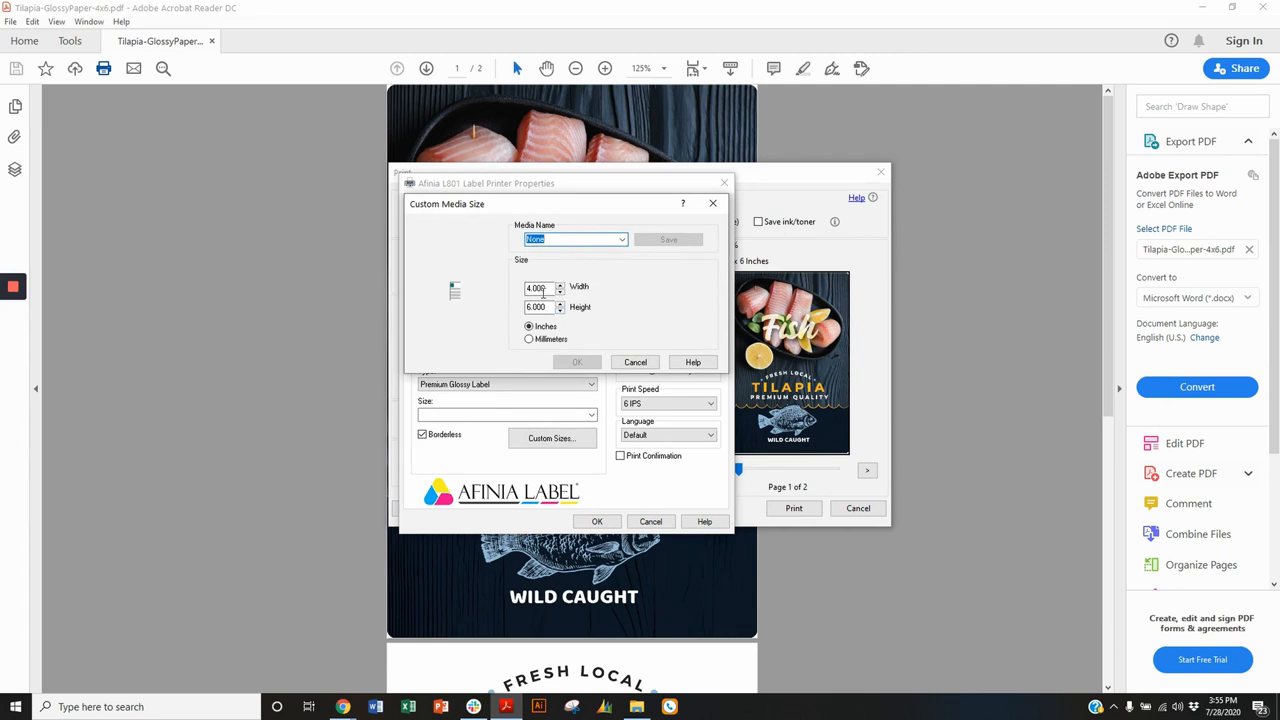
{"action": "mouse_move", "coordinate": [556, 262]}
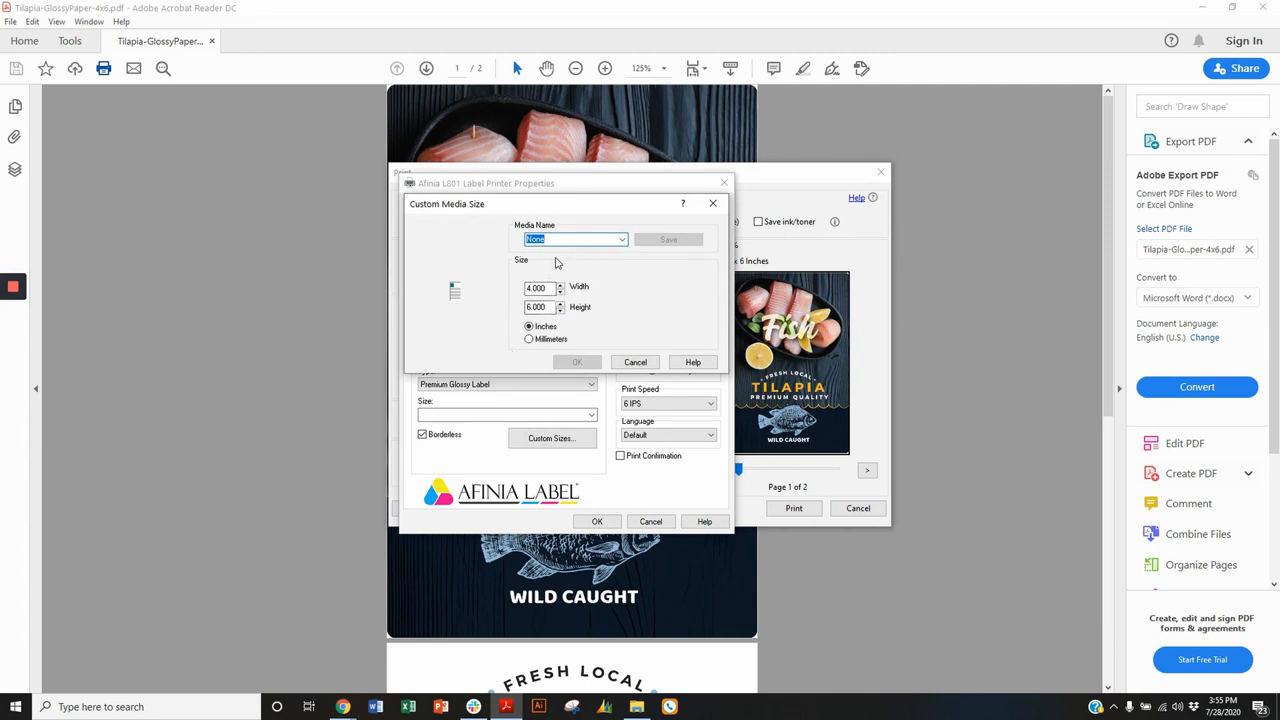
{"action": "type", "text": "4x6 Full Bleed"}
{"action": "left_click", "coordinate": [545, 287]}
{"action": "type", "text": "4.040"}
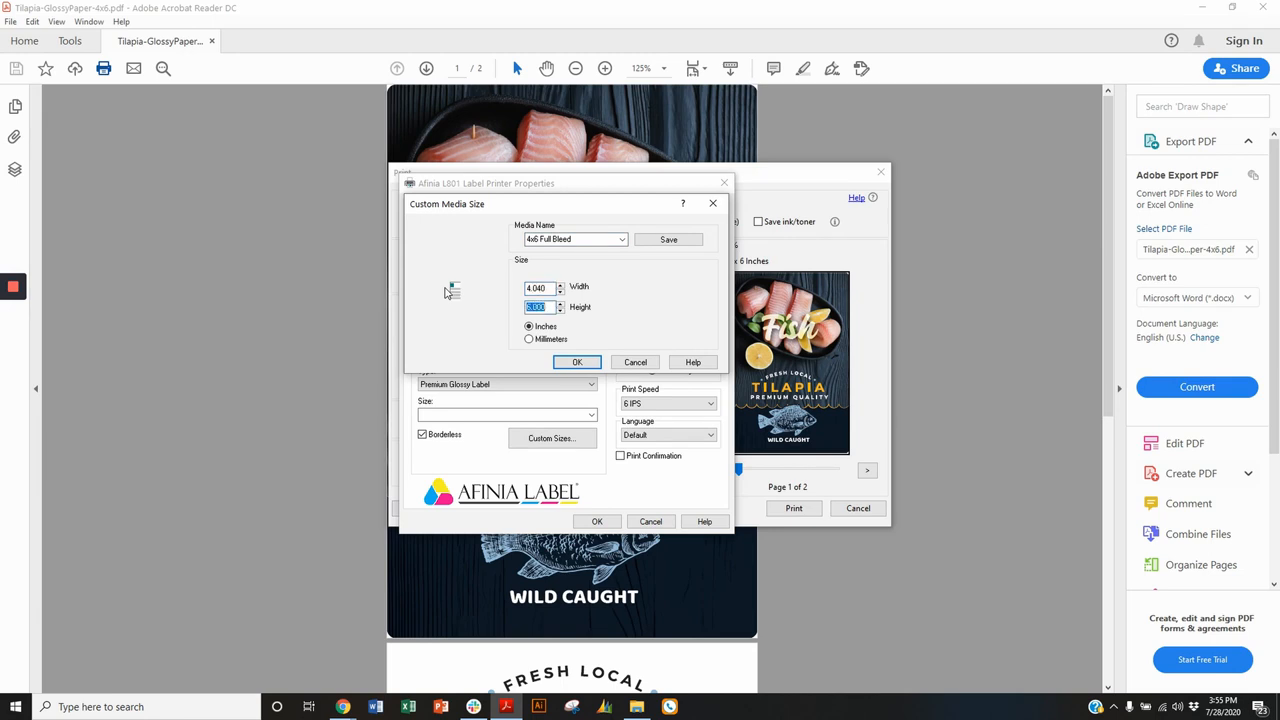
{"action": "type", "text": "6.04"}
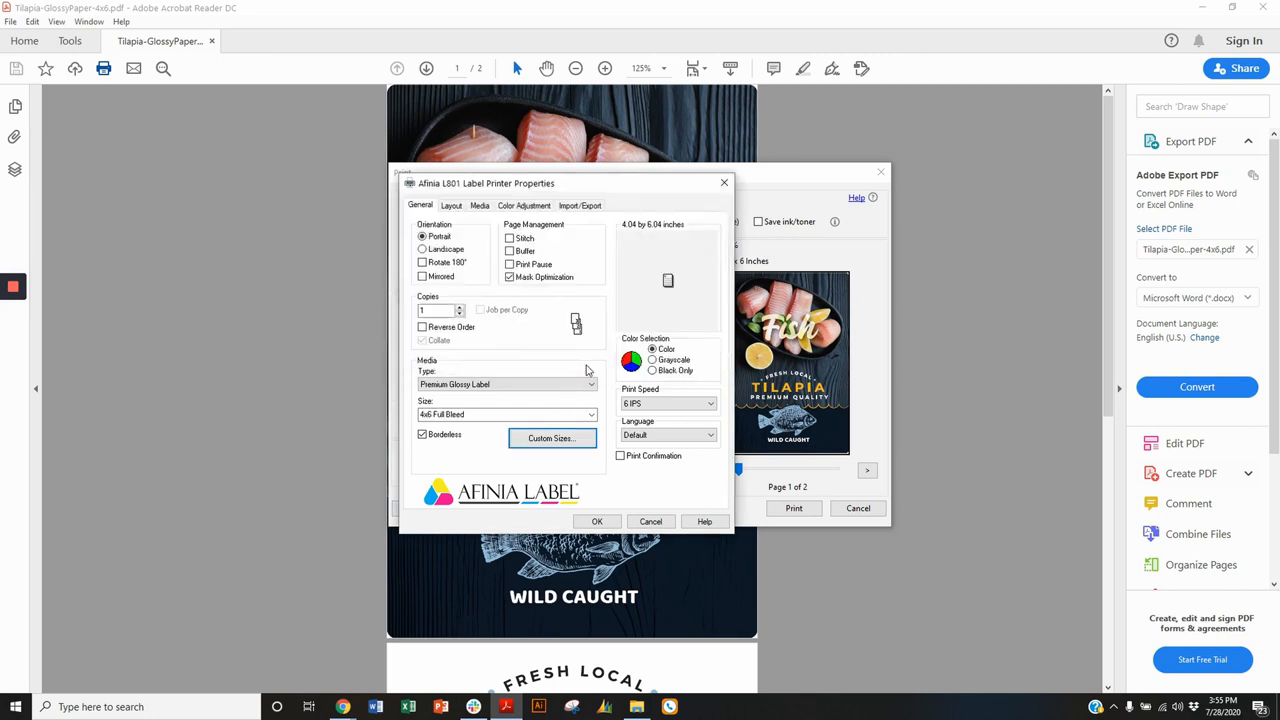
Apply the 4x6 Full Bleed media, then set Page Sizing to Fit.
{"action": "left_click", "coordinate": [597, 521]}
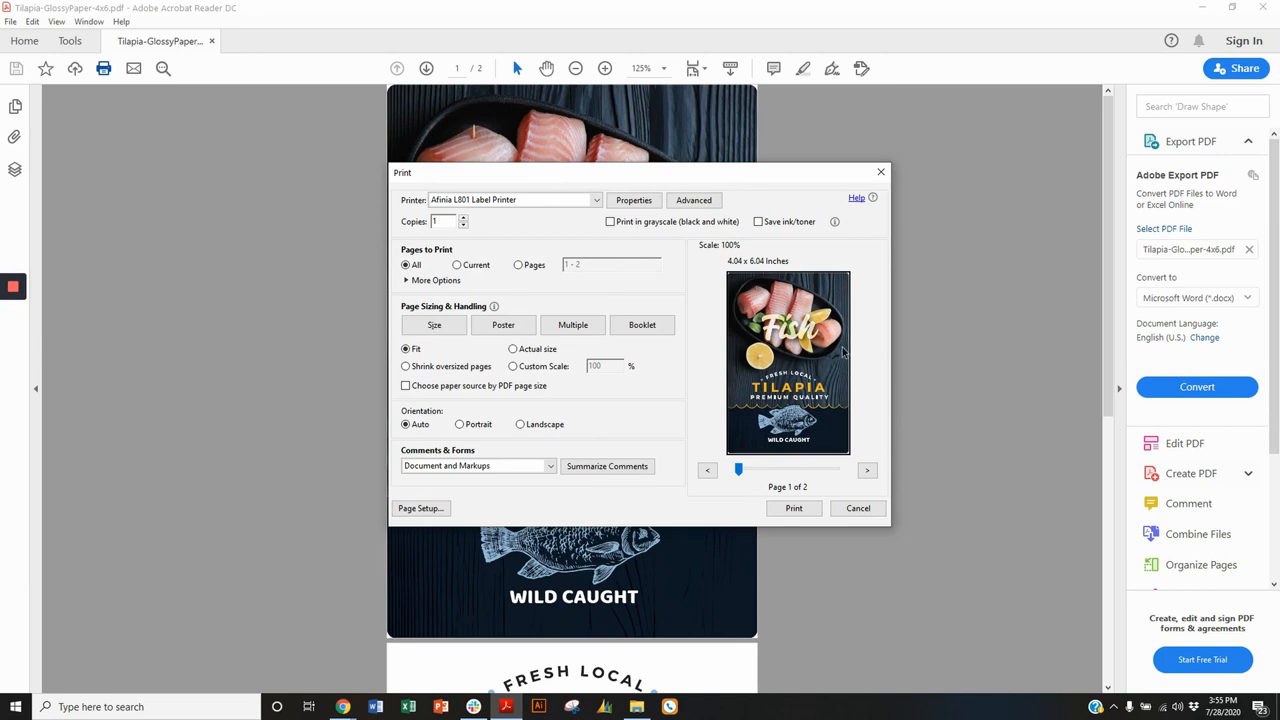
{"action": "mouse_move", "coordinate": [528, 348]}
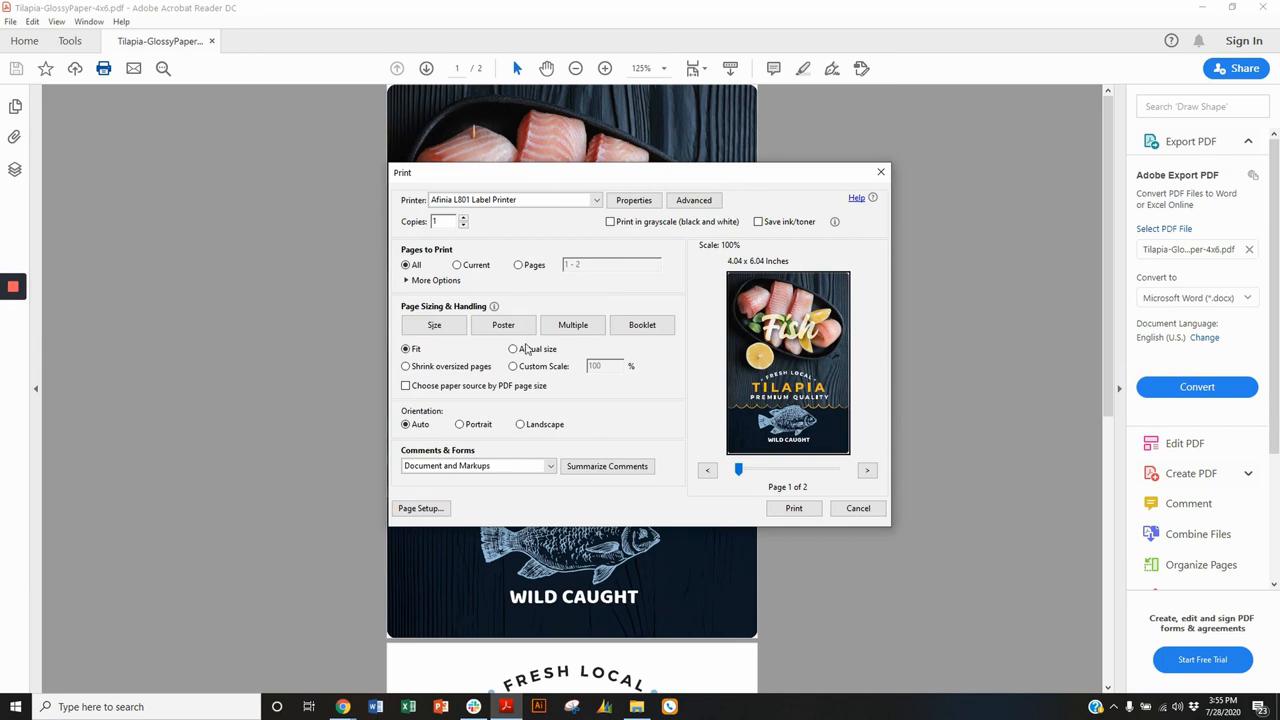
{"action": "mouse_move", "coordinate": [482, 285]}
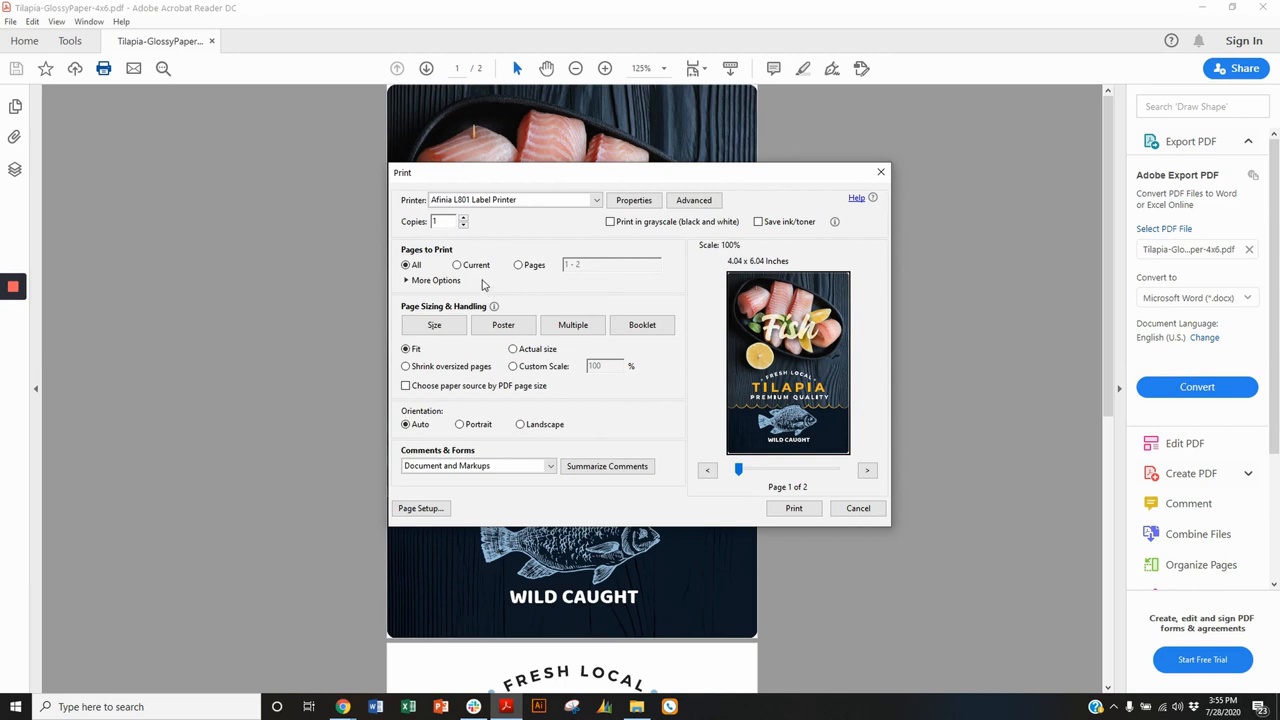
{"action": "mouse_move", "coordinate": [472, 237]}
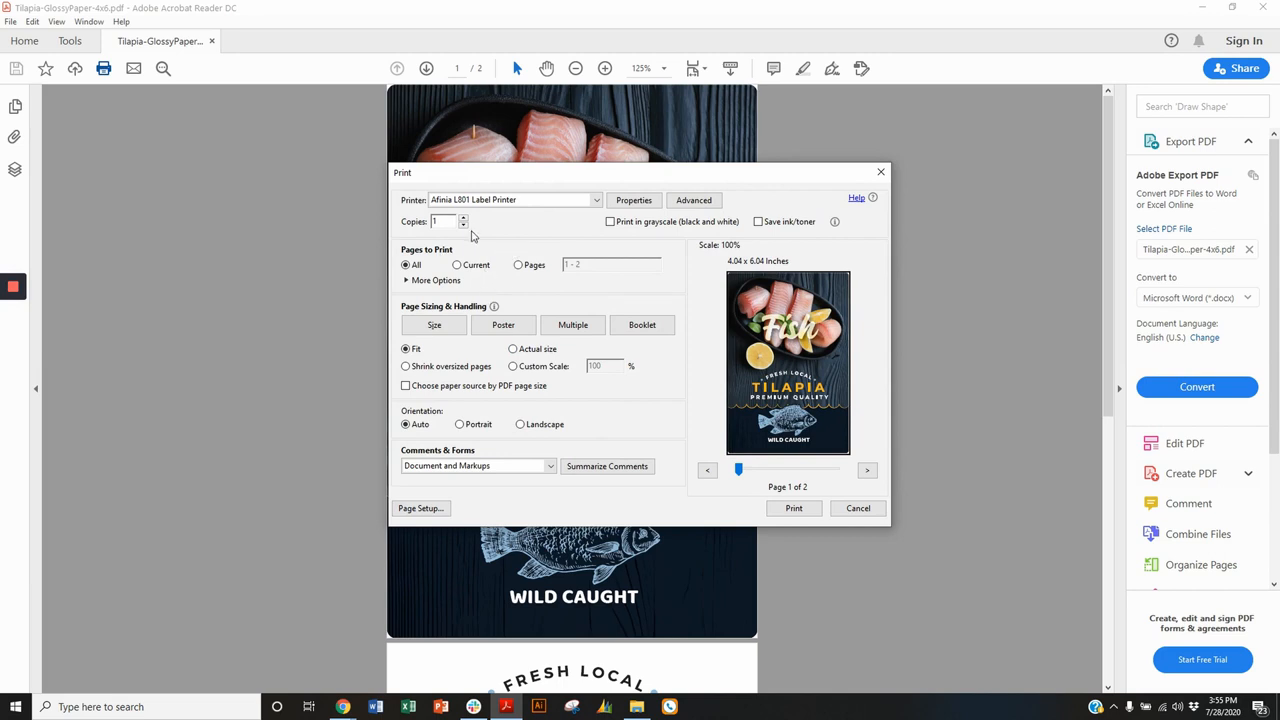
{"action": "mouse_move", "coordinate": [475, 342]}
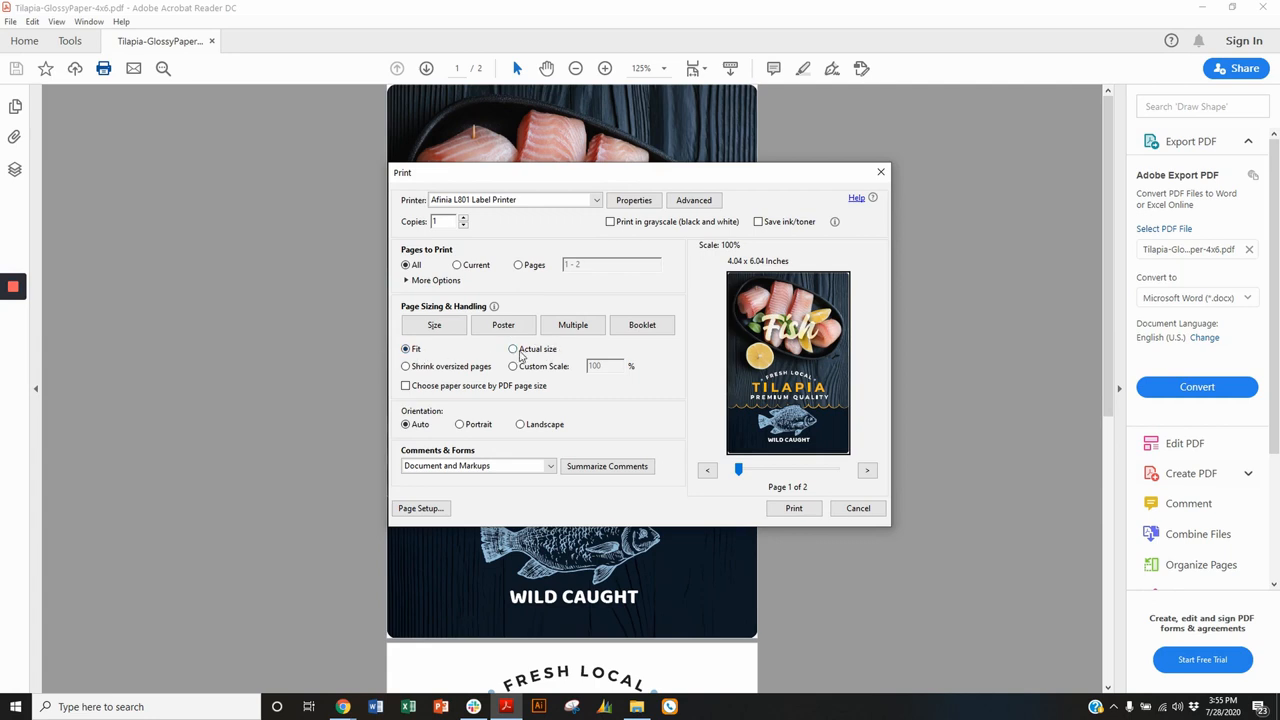
{"action": "left_click", "coordinate": [513, 348]}
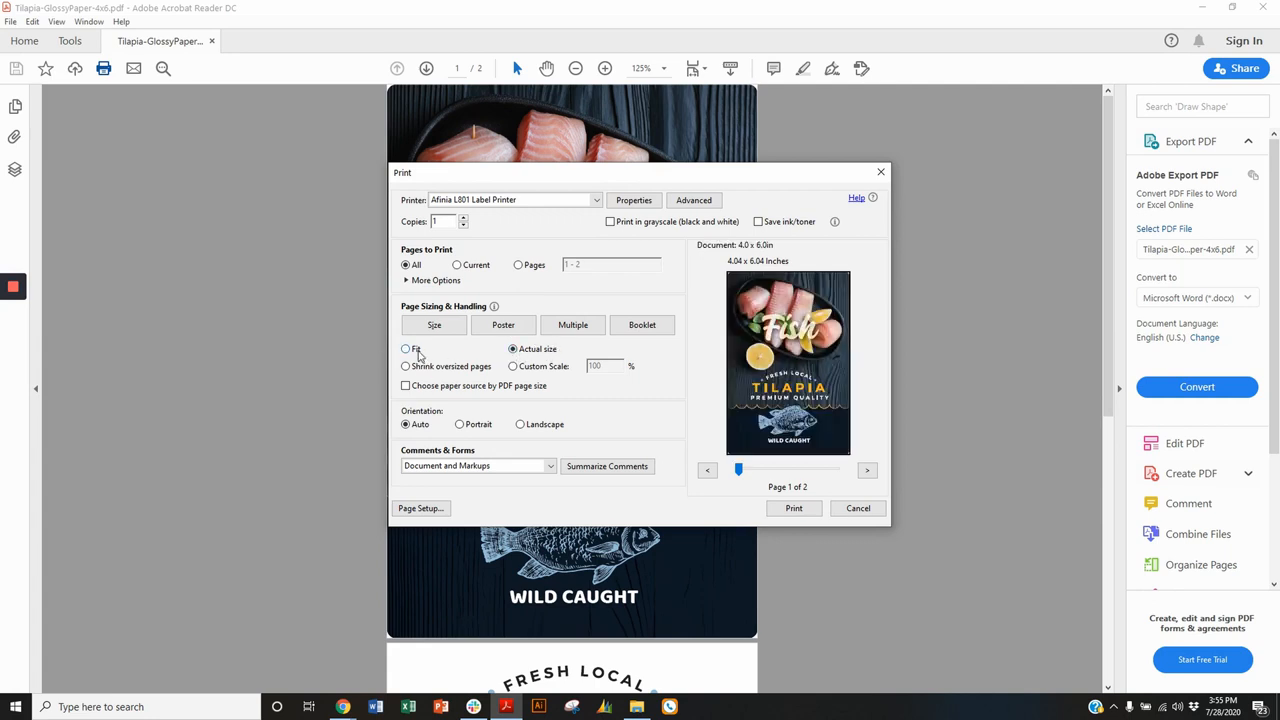
{"action": "left_click", "coordinate": [406, 348]}
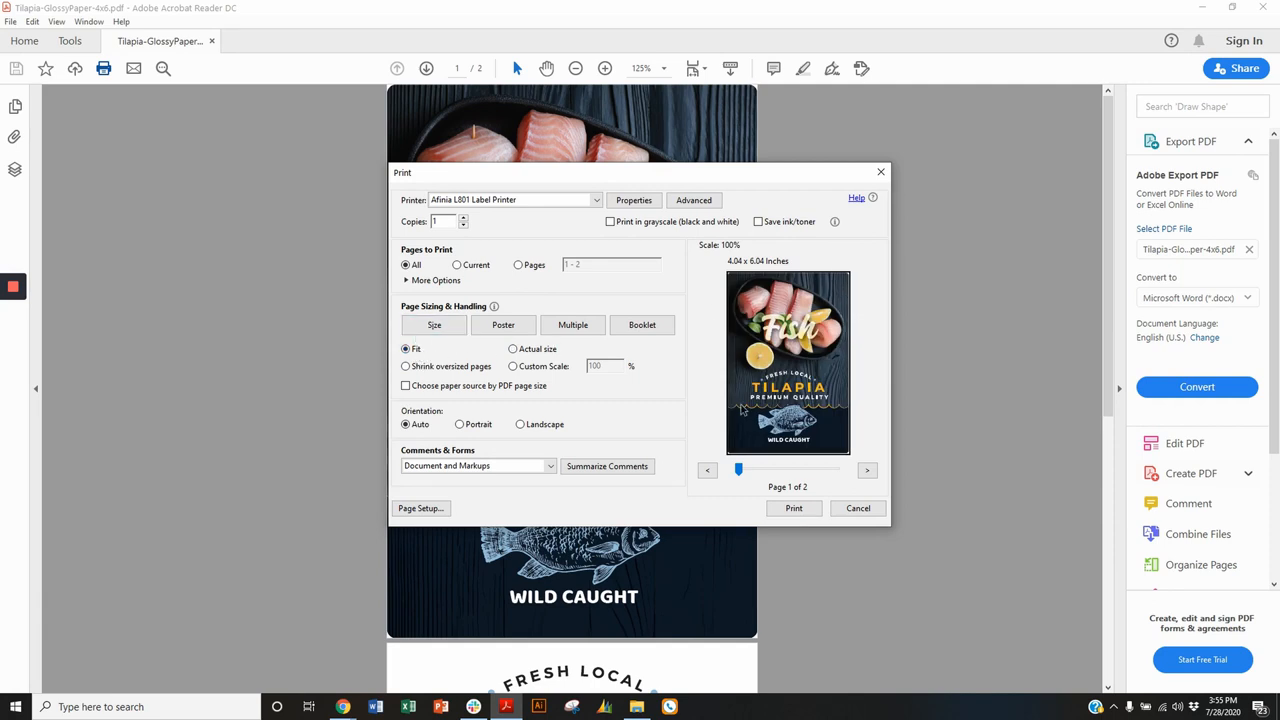
{"action": "mouse_move", "coordinate": [712, 294]}
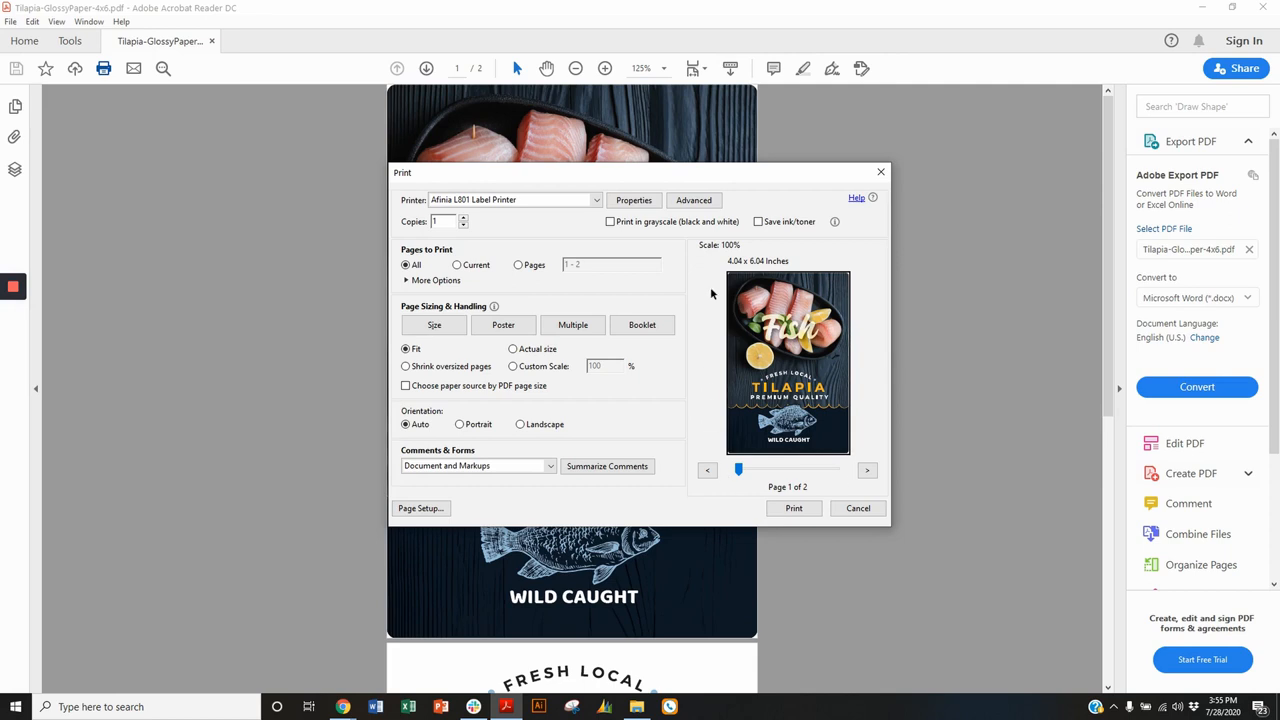
{"action": "mouse_move", "coordinate": [835, 330]}
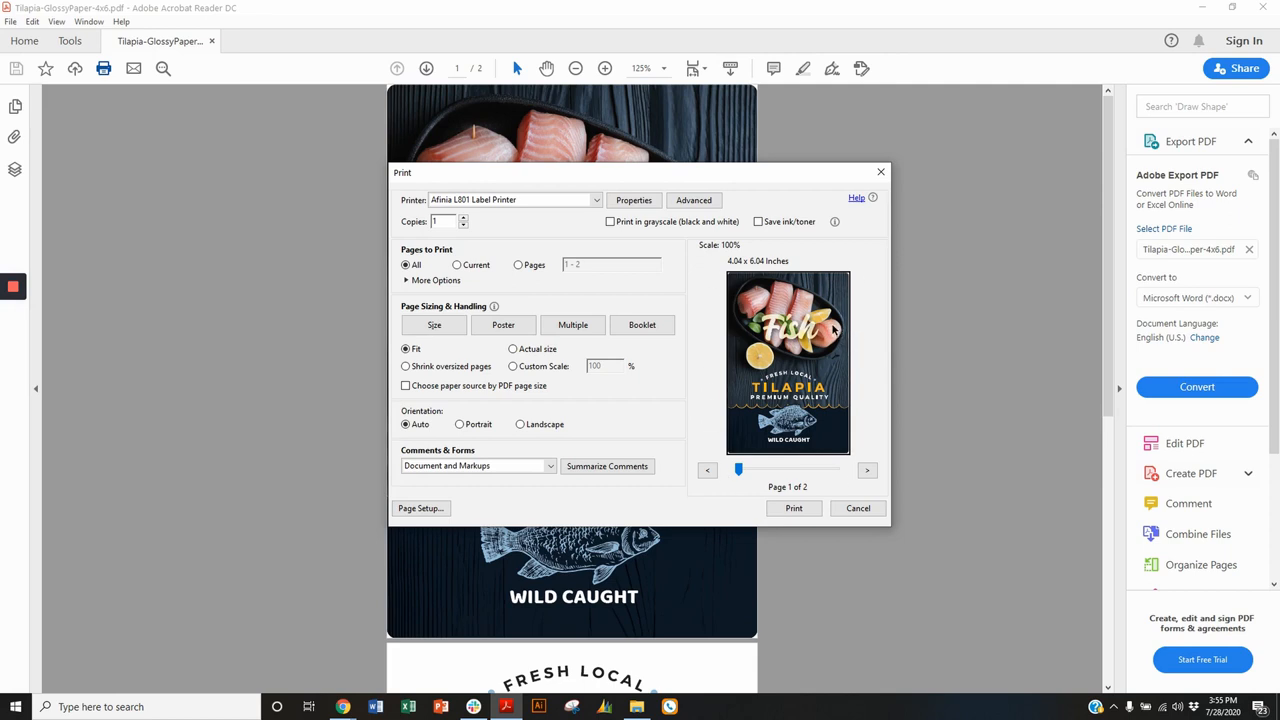
{"action": "mouse_move", "coordinate": [752, 272]}
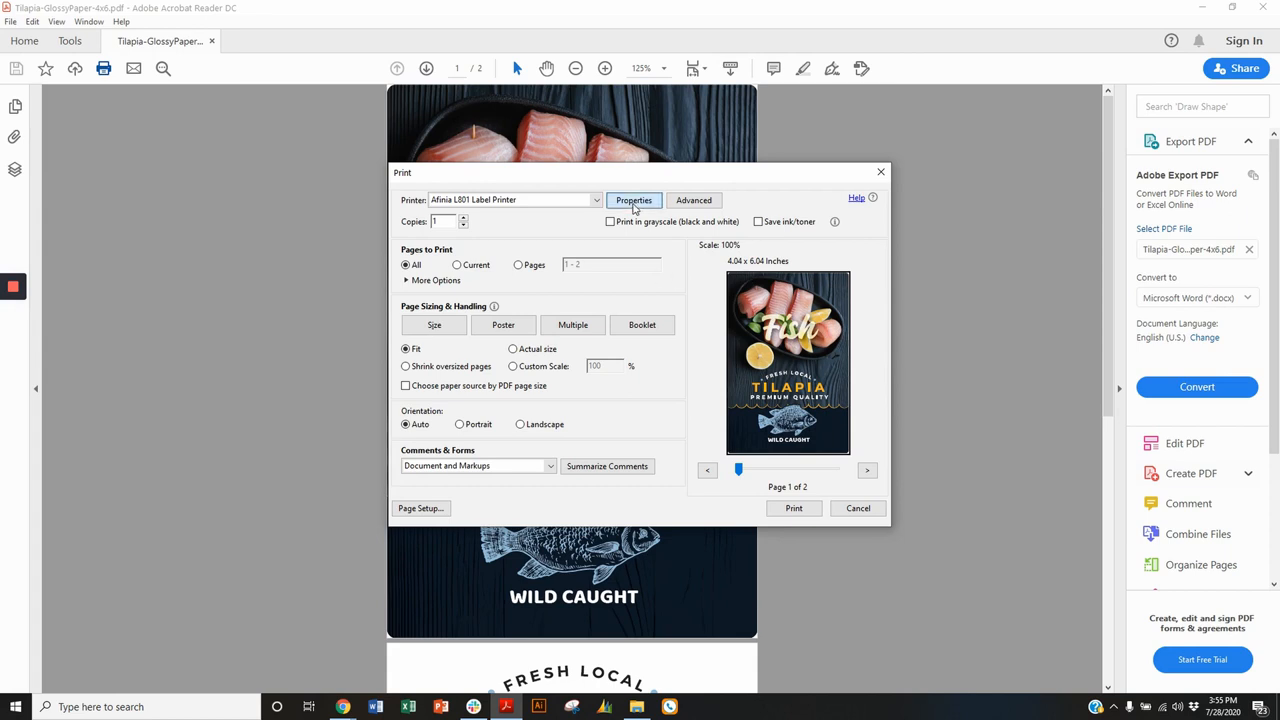
Reopen the Afinia printer properties on the Media tab.
{"action": "left_click", "coordinate": [633, 200]}
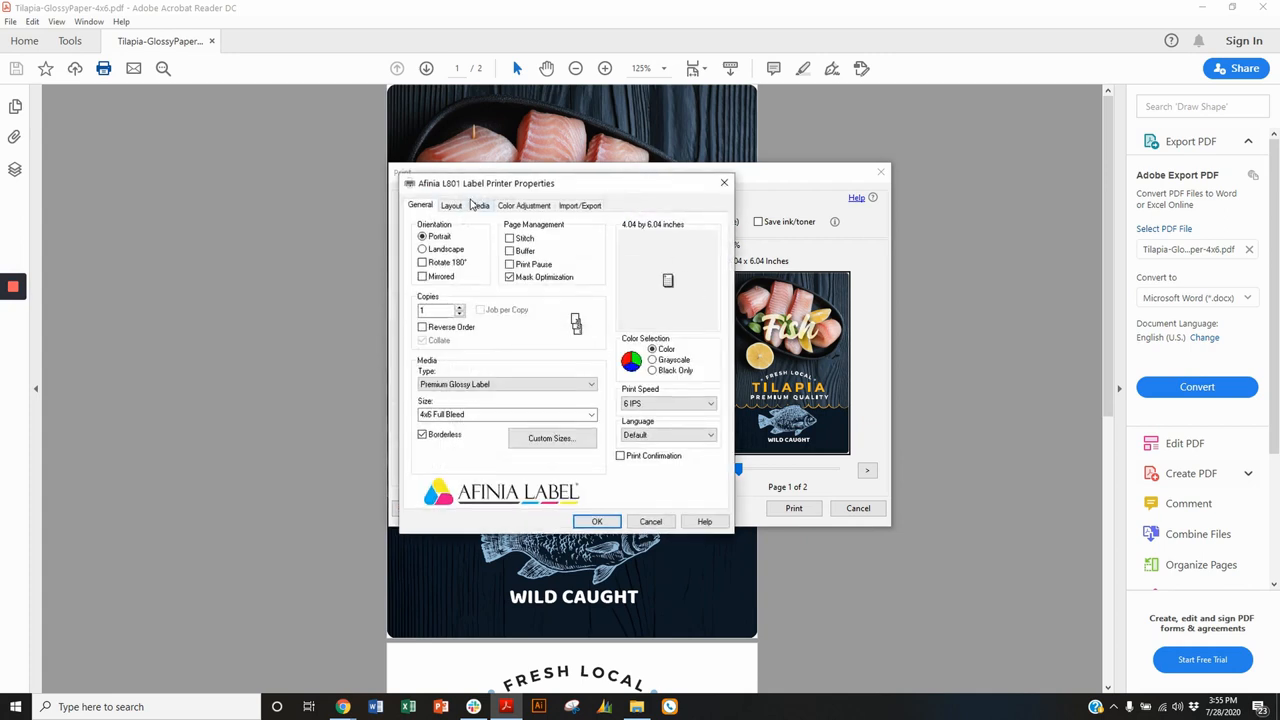
{"action": "left_click", "coordinate": [479, 205]}
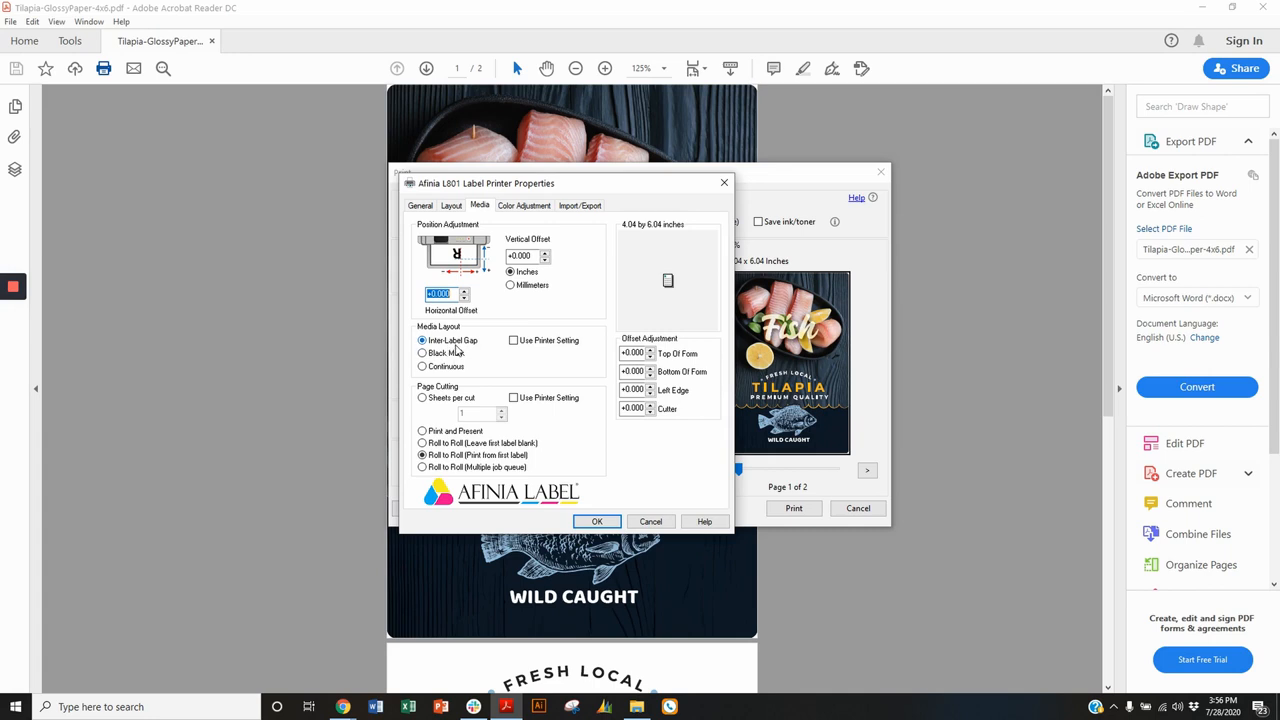
{"action": "mouse_move", "coordinate": [445, 348]}
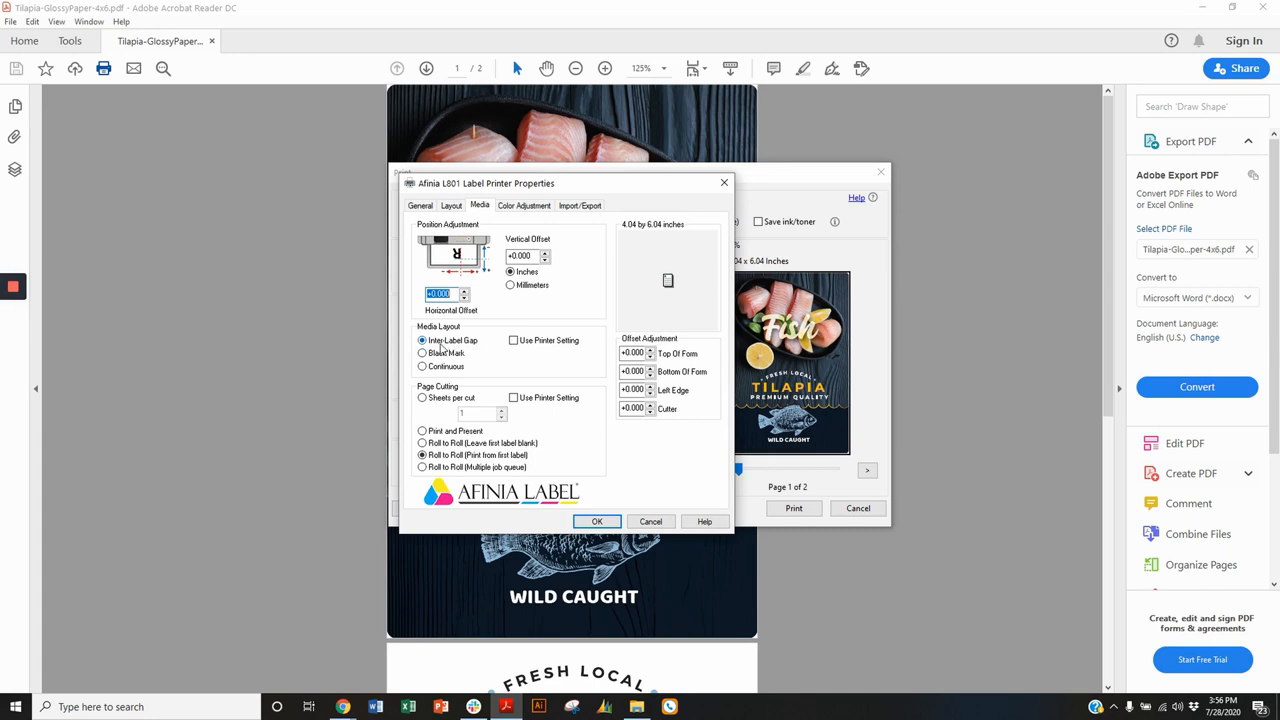
{"action": "mouse_move", "coordinate": [443, 346]}
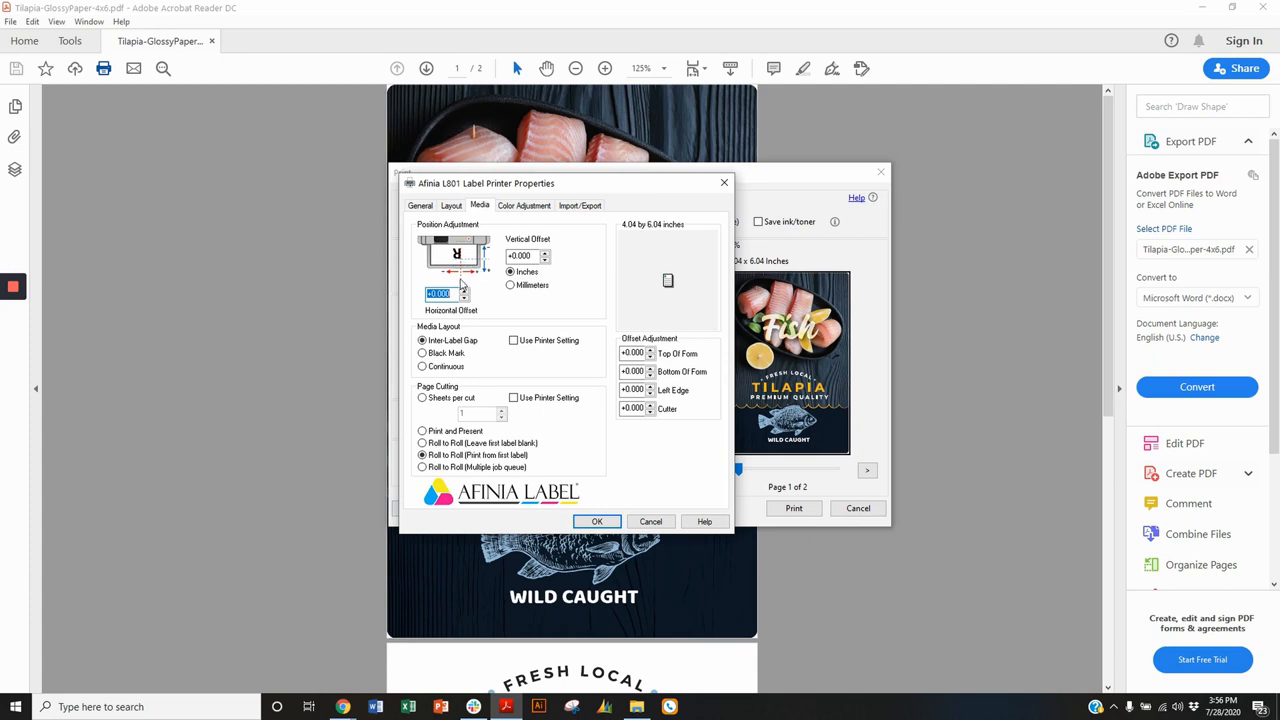
{"action": "mouse_move", "coordinate": [483, 258]}
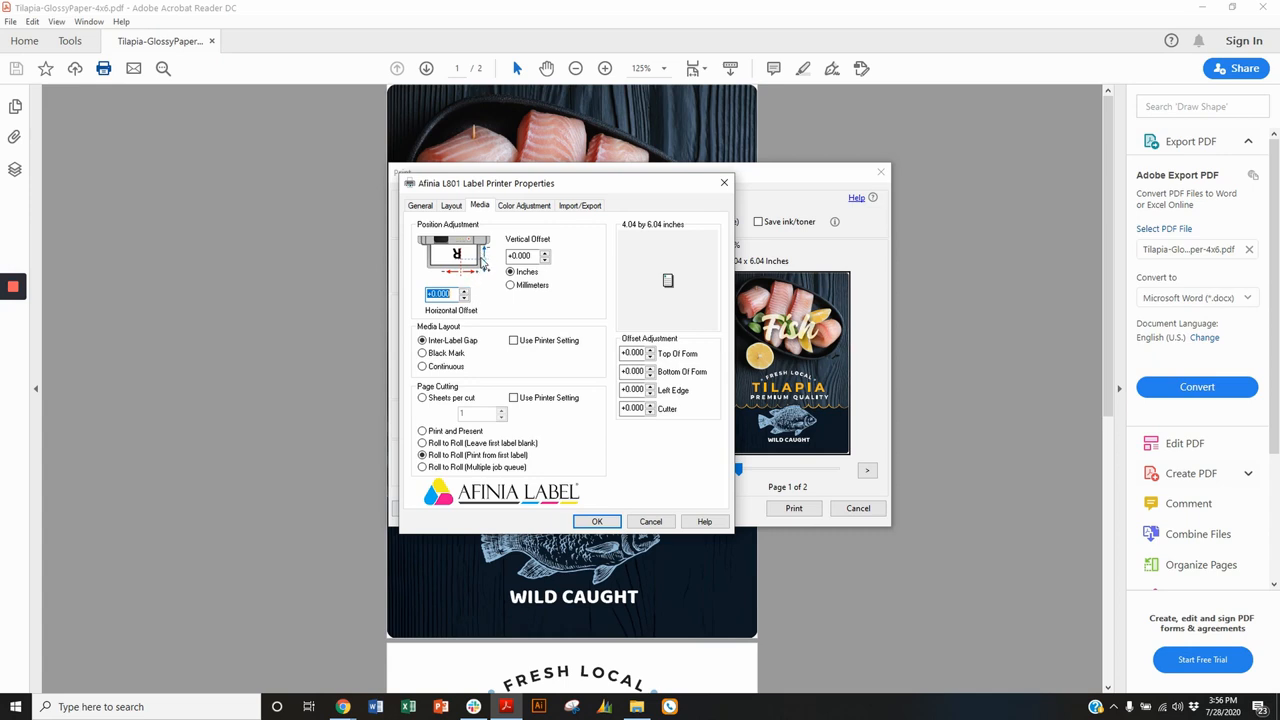
{"action": "mouse_move", "coordinate": [483, 258]}
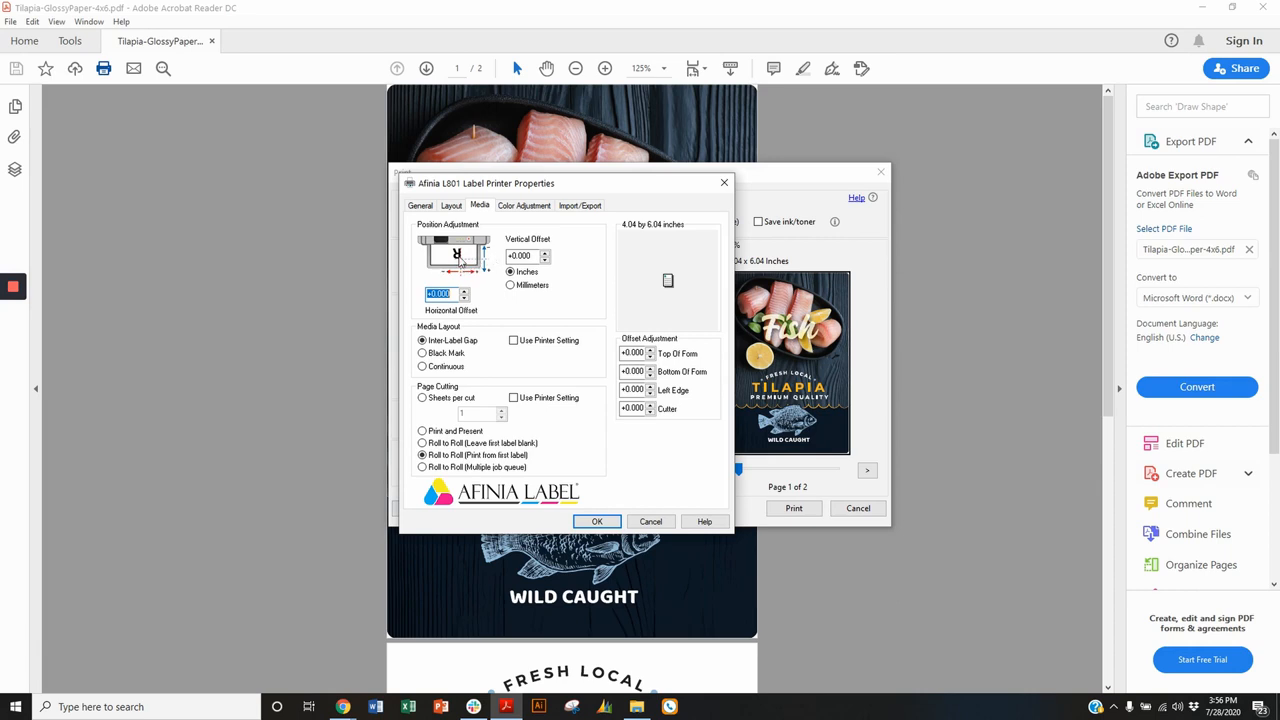
{"action": "mouse_move", "coordinate": [462, 262]}
{"action": "type", "text": "-0.060"}
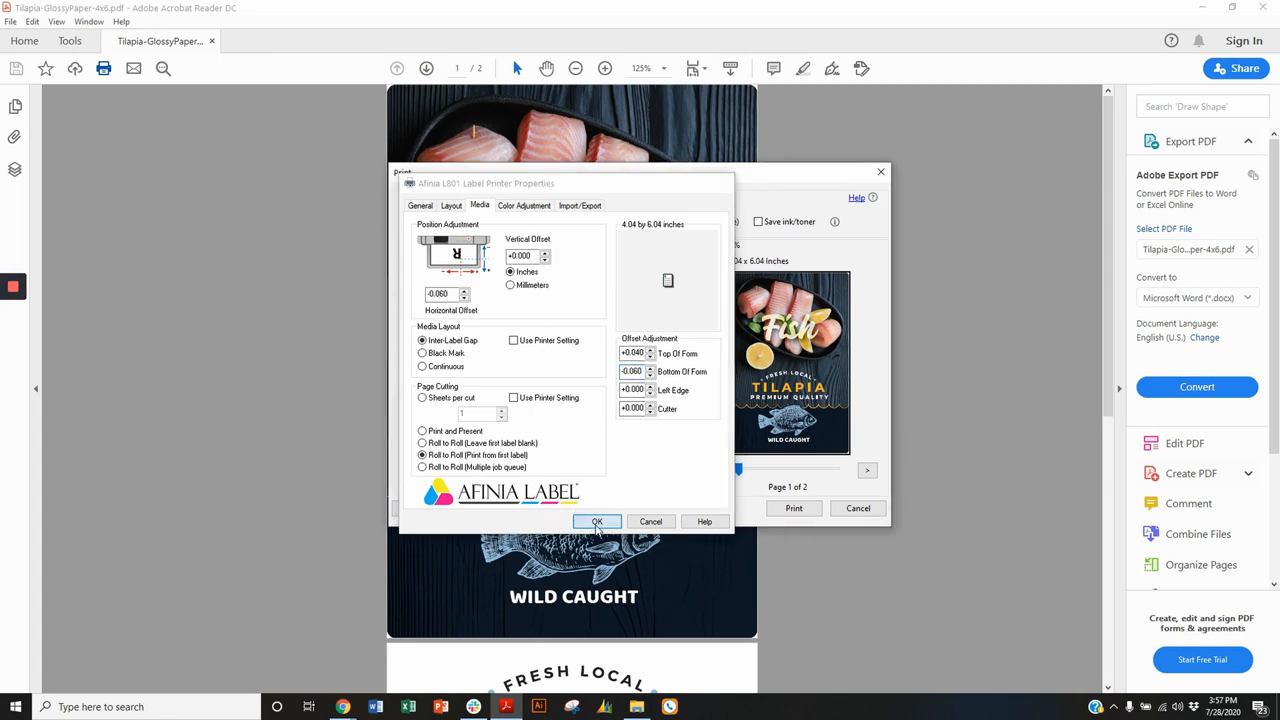
Confirm offsets horizontal -0.060, top +0.040, bottom -0.060 in the printer properties.
{"action": "left_click", "coordinate": [596, 521]}
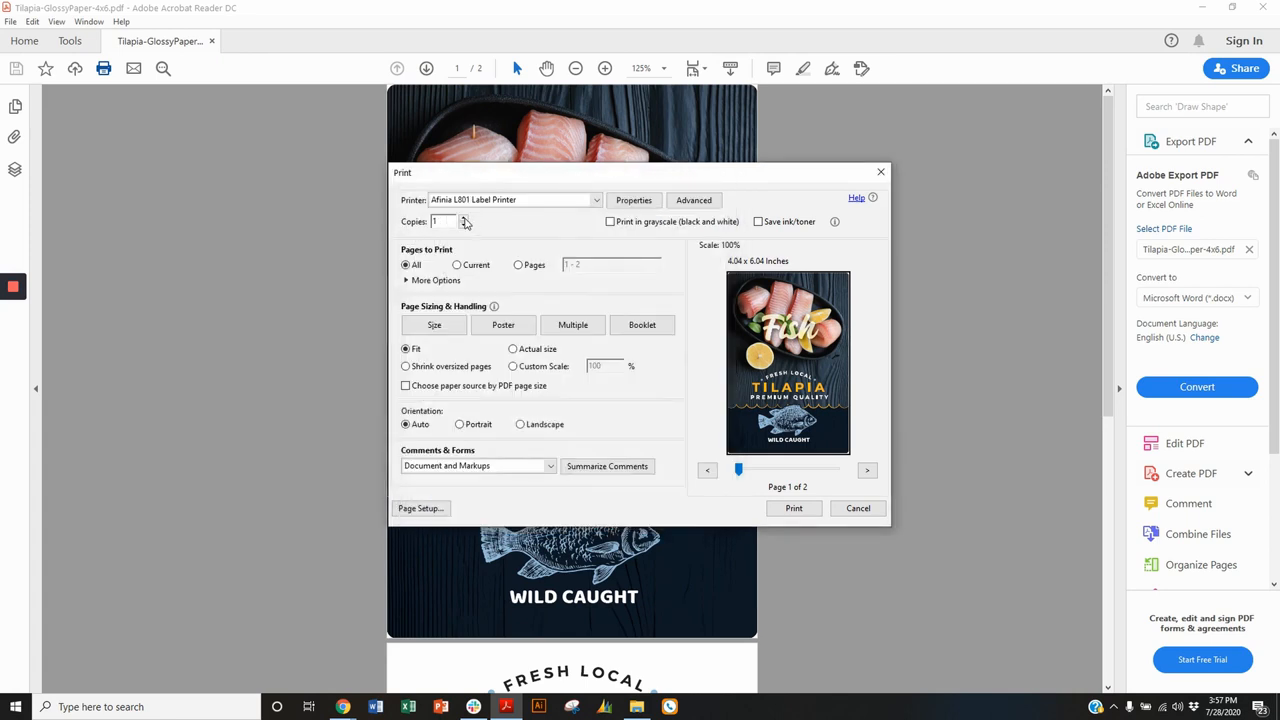